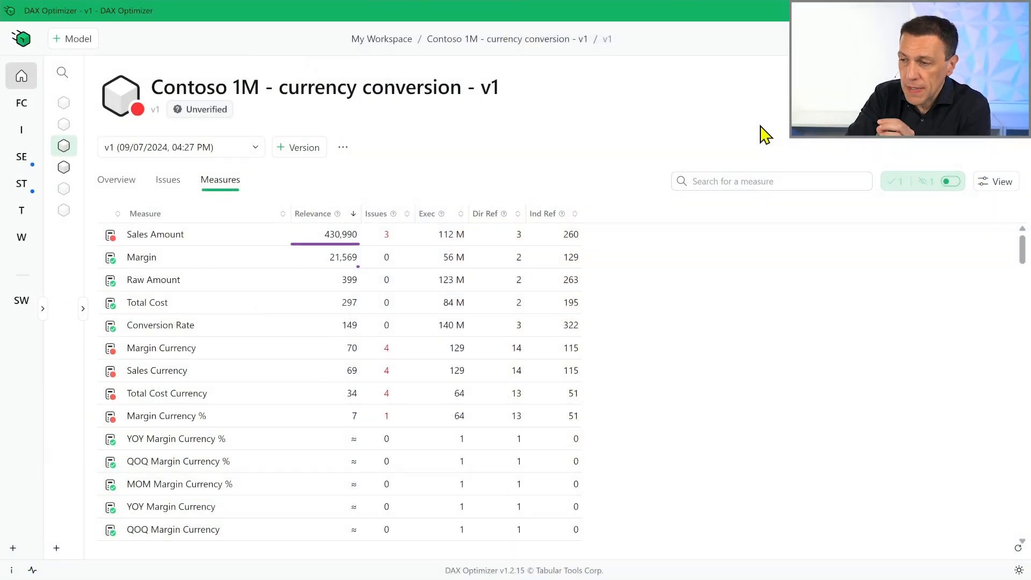
pyautogui.moveTo(531, 184)
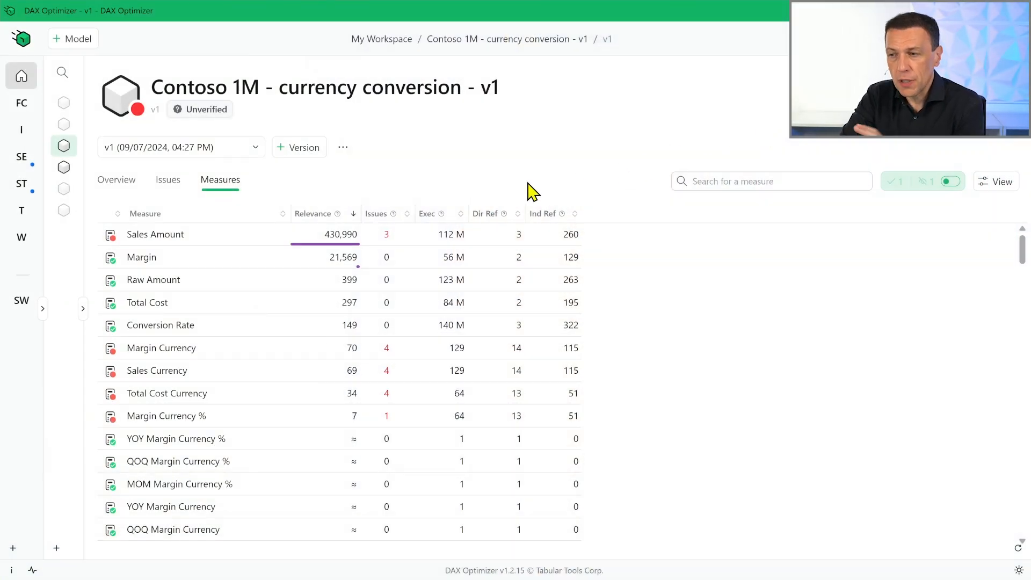
pyautogui.moveTo(353, 188)
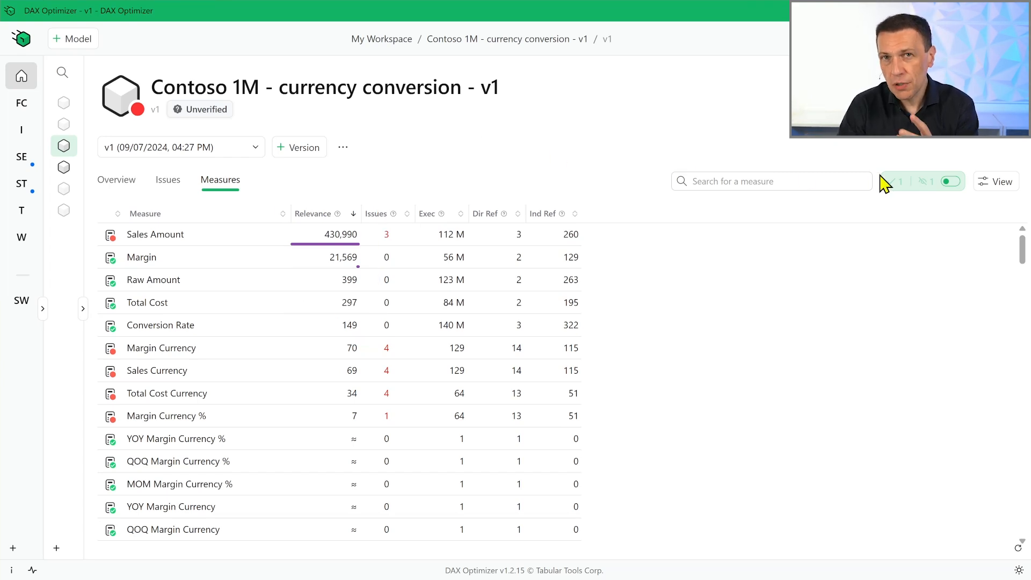
# Turn on Expert View so the Measures list shows Issues Impact, CPU and RAM cost columns
pyautogui.click(996, 180)
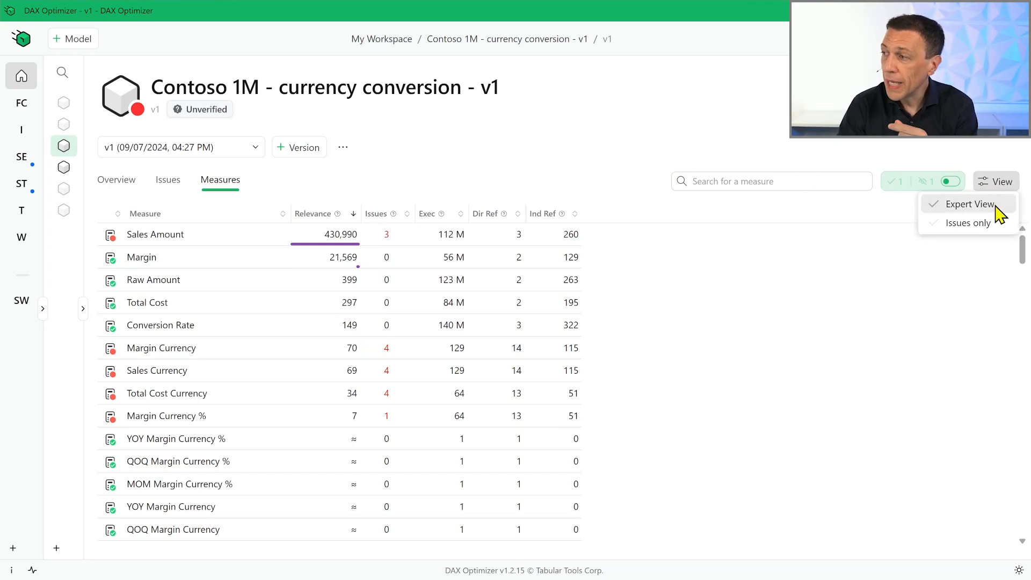
pyautogui.click(971, 204)
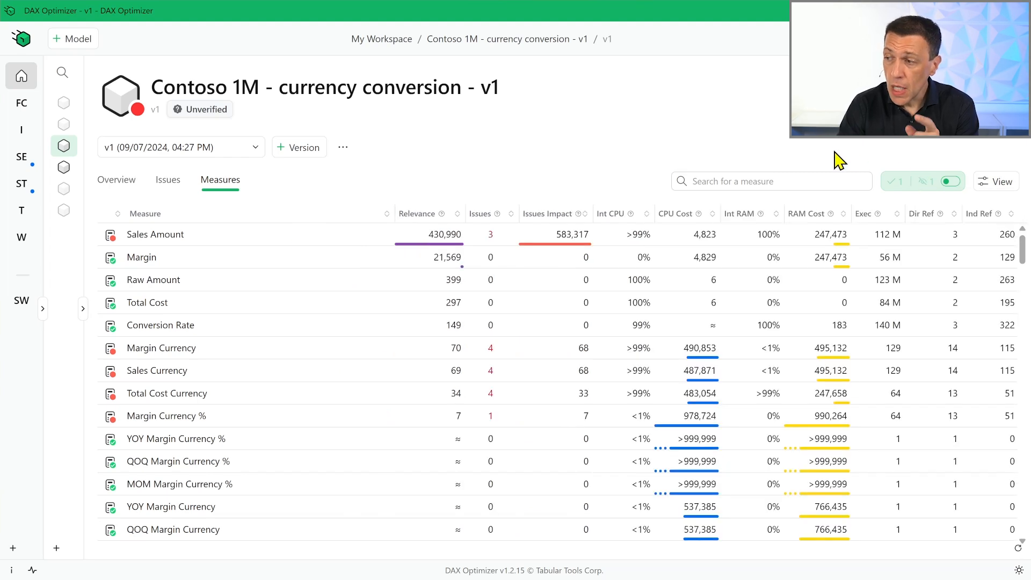
pyautogui.moveTo(753, 219)
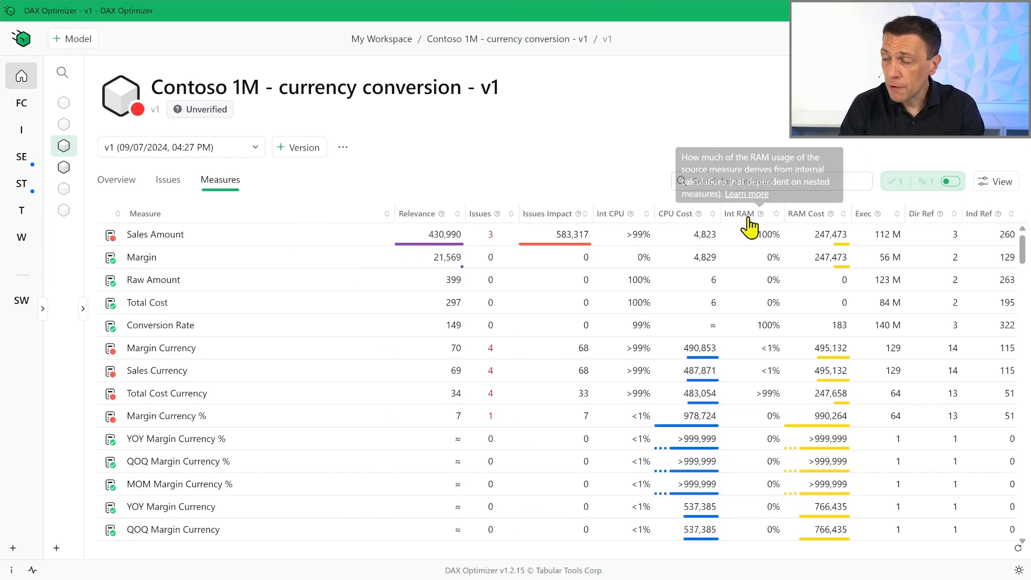
pyautogui.moveTo(696, 214)
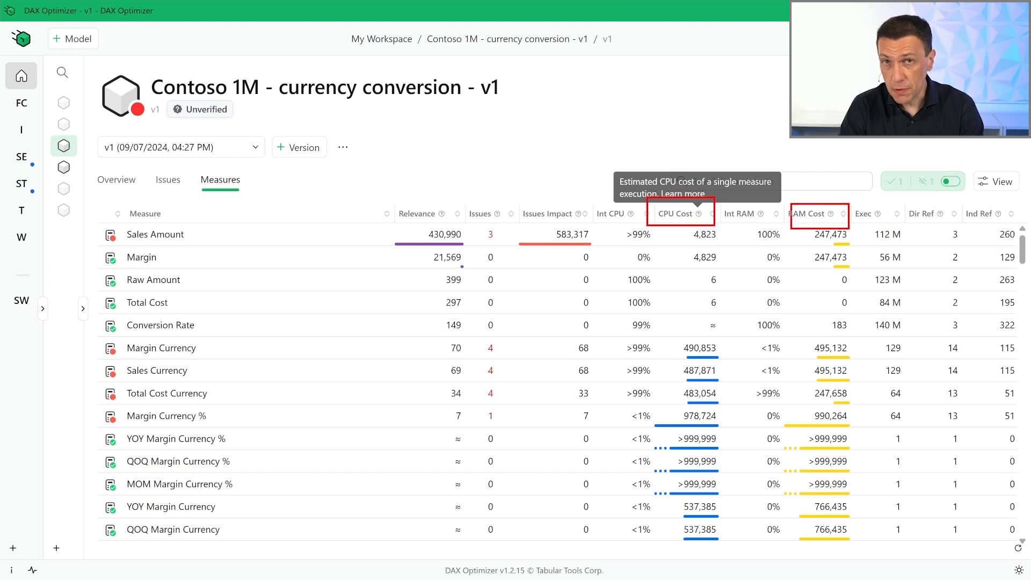
pyautogui.moveTo(536, 100)
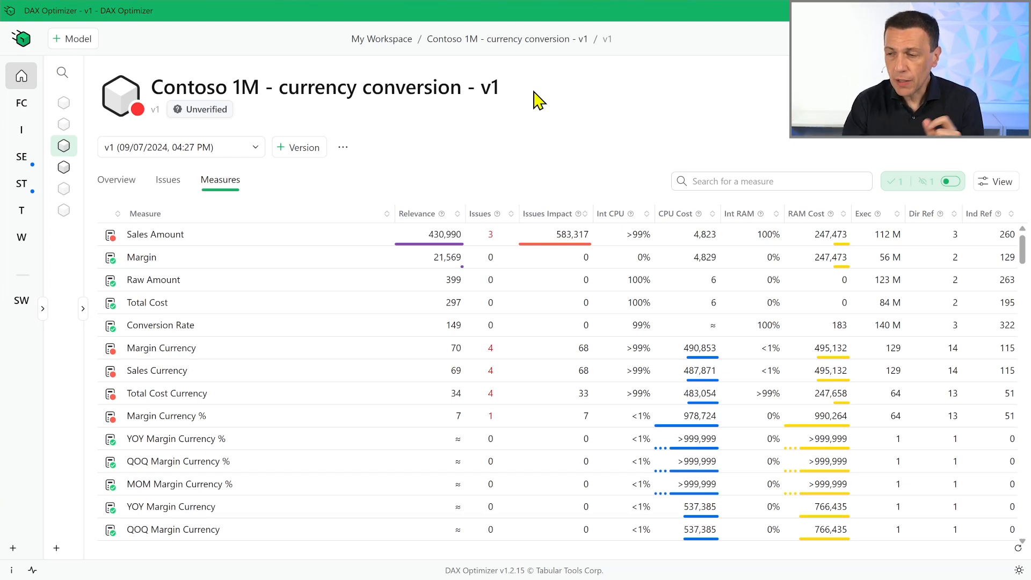
pyautogui.moveTo(445, 105)
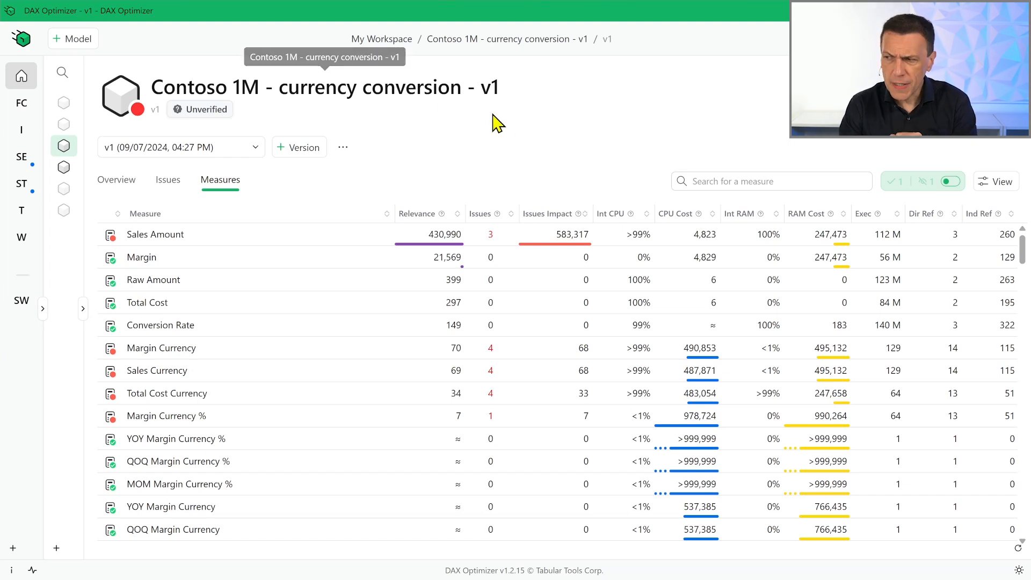
# Sort the measures by CPU Cost descending, putting YOY % Margin Currency % first
pyautogui.click(674, 213)
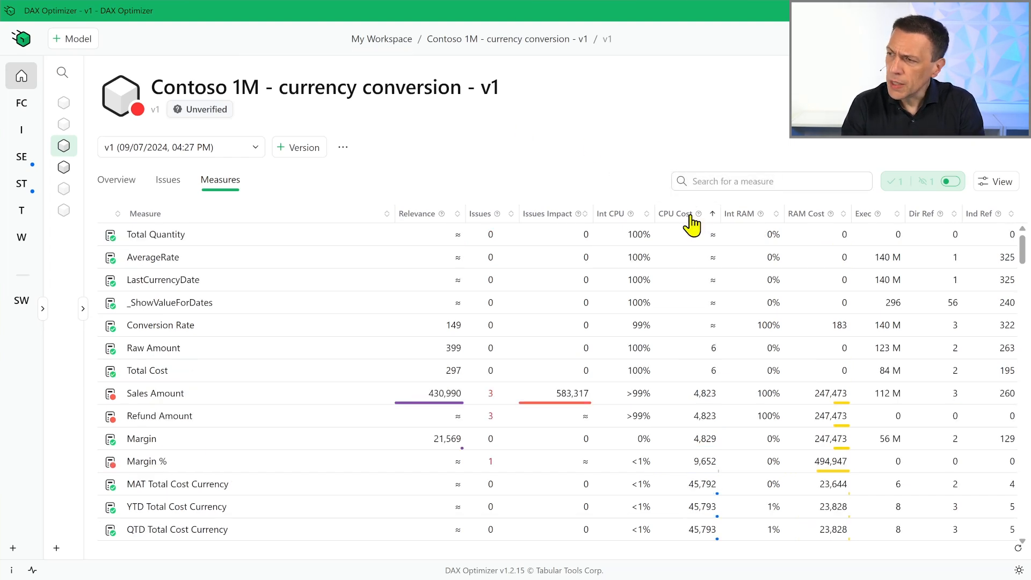
pyautogui.click(674, 213)
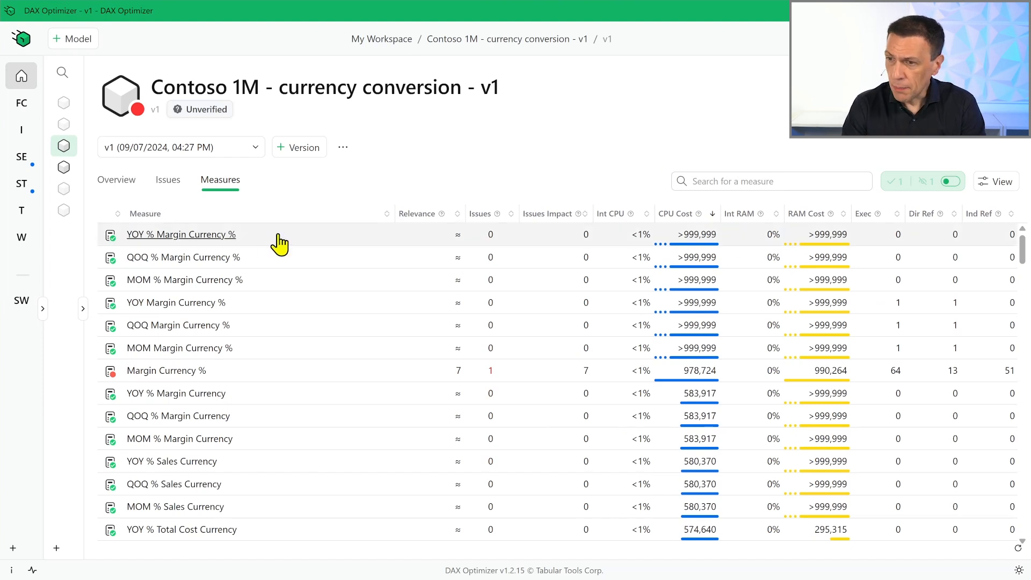
pyautogui.moveTo(200, 247)
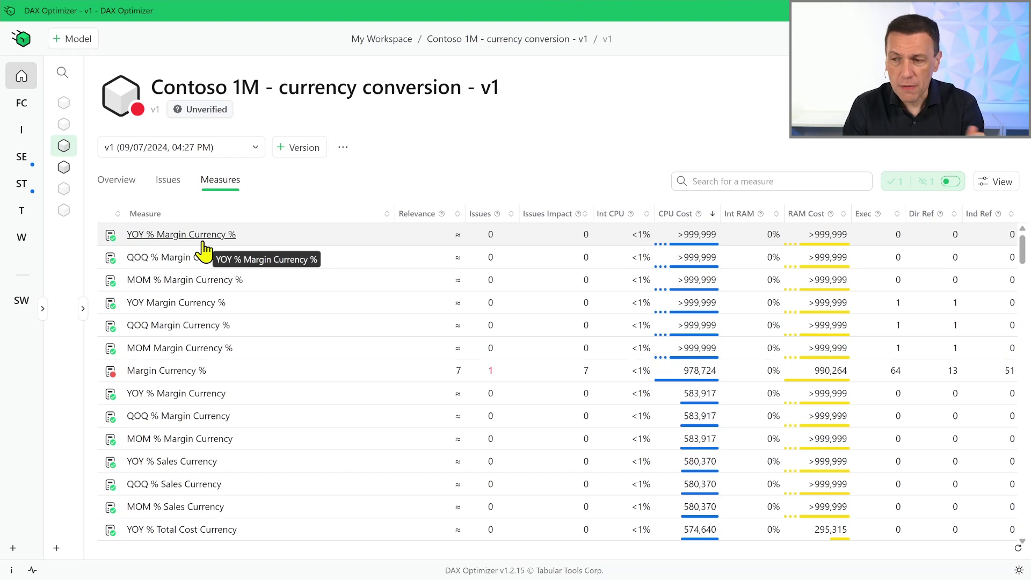
# Open the costliest measure, YOY % Margin Currency %, to see its DIVIDE formula
pyautogui.click(181, 235)
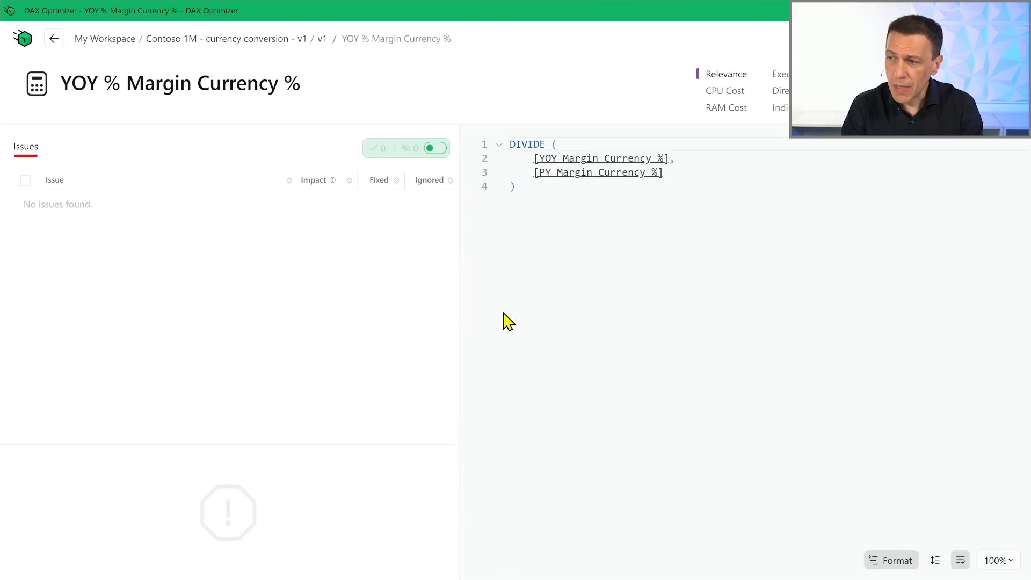
pyautogui.moveTo(609, 338)
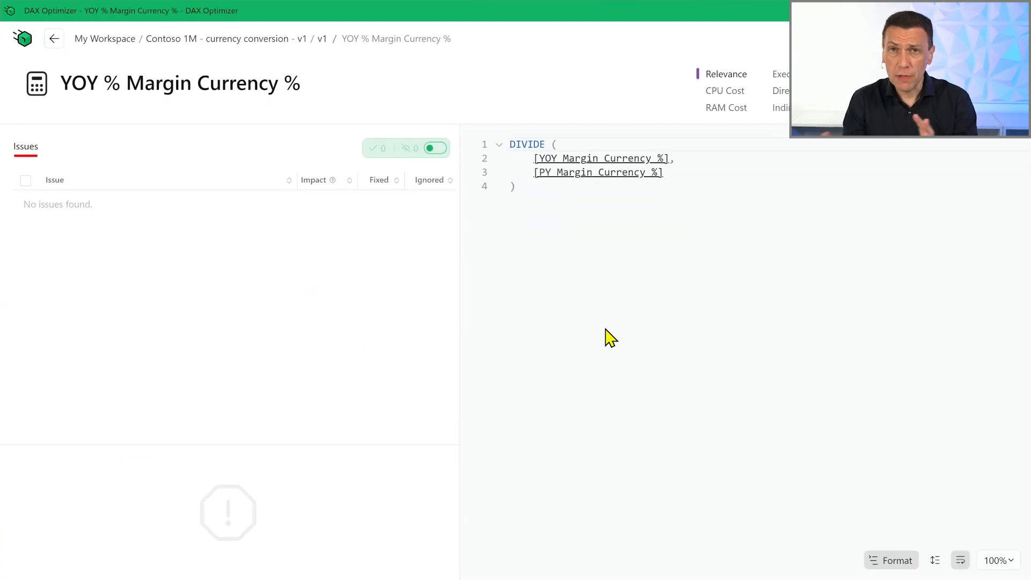
pyautogui.moveTo(595, 180)
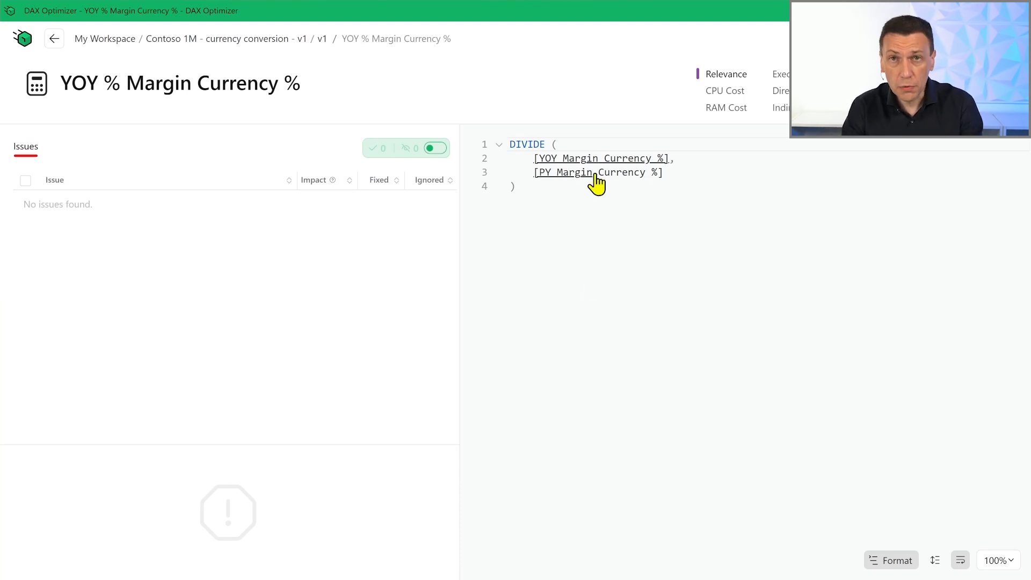
pyautogui.moveTo(681, 211)
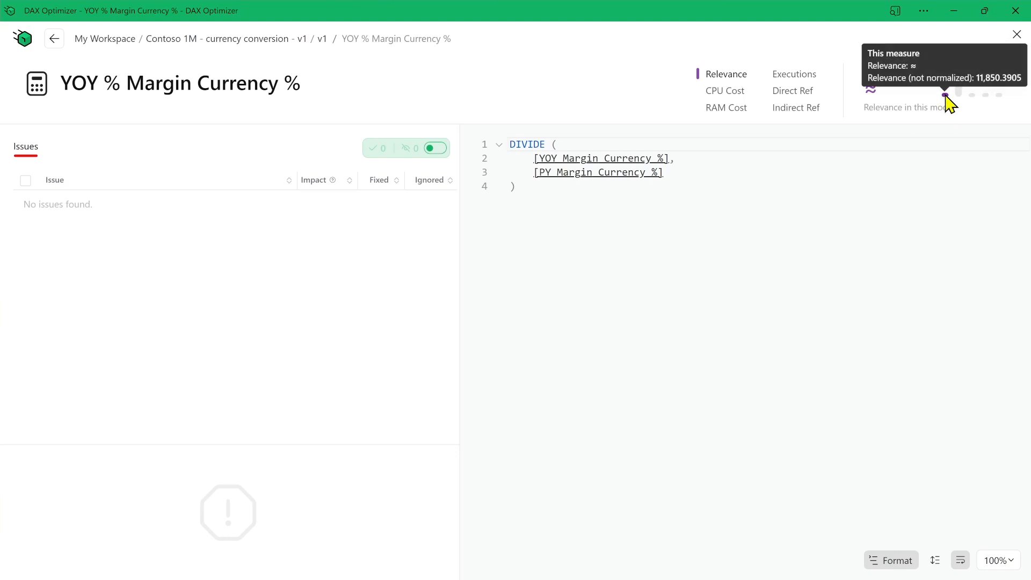
pyautogui.moveTo(931, 131)
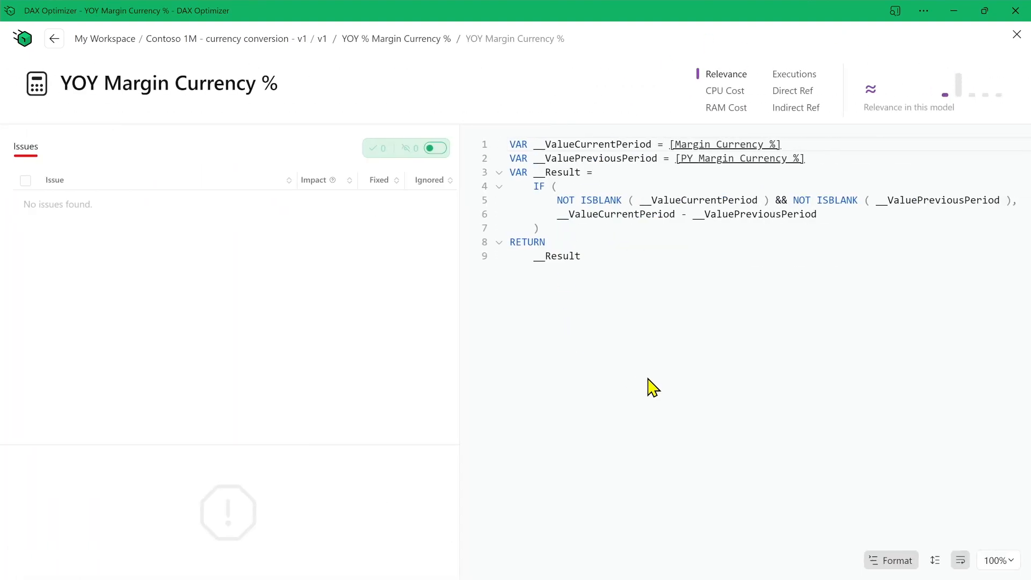
pyautogui.moveTo(660, 243)
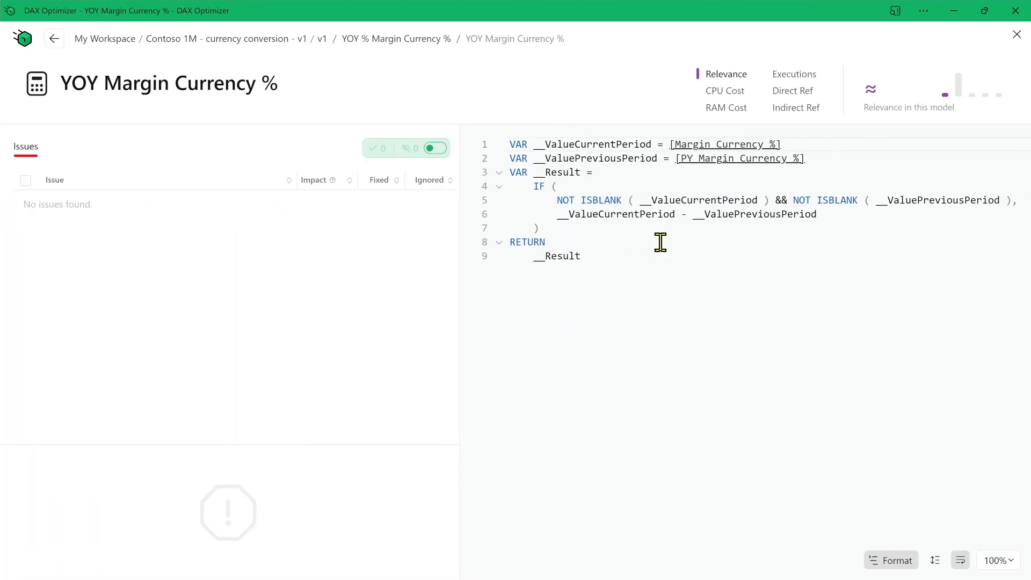
pyautogui.moveTo(953, 105)
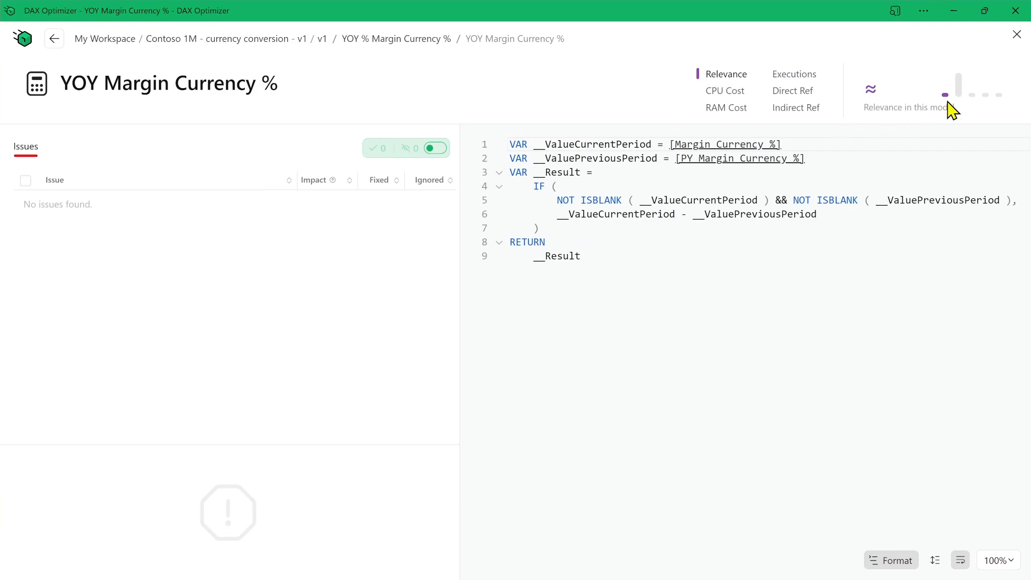
# Drill from the formula into the referenced Margin Currency measure with its four issues
pyautogui.click(719, 144)
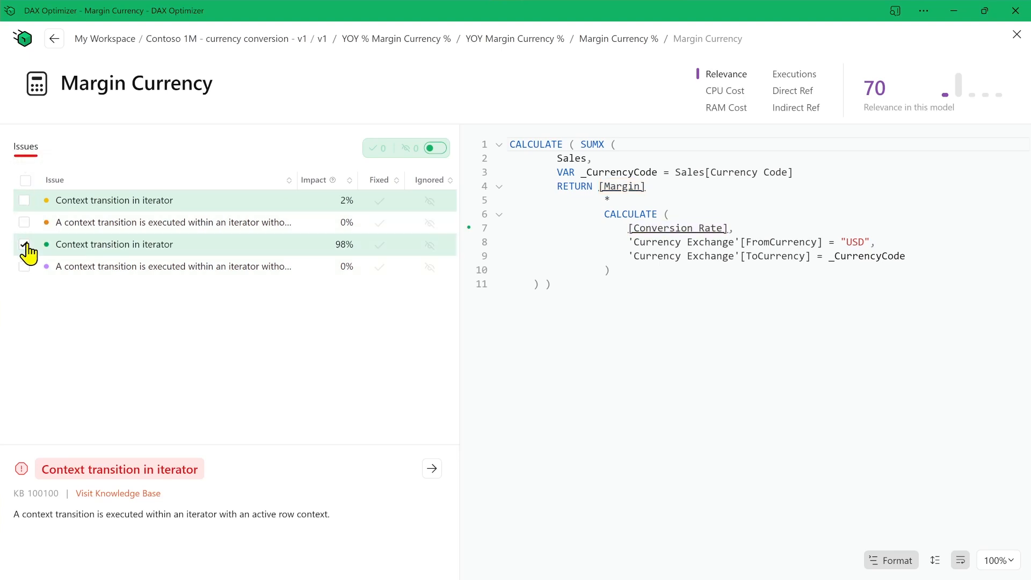
# Drill through the Margin measure into Sales Amount, showing its SUMX formula and three issues
pyautogui.doubleClick(677, 228)
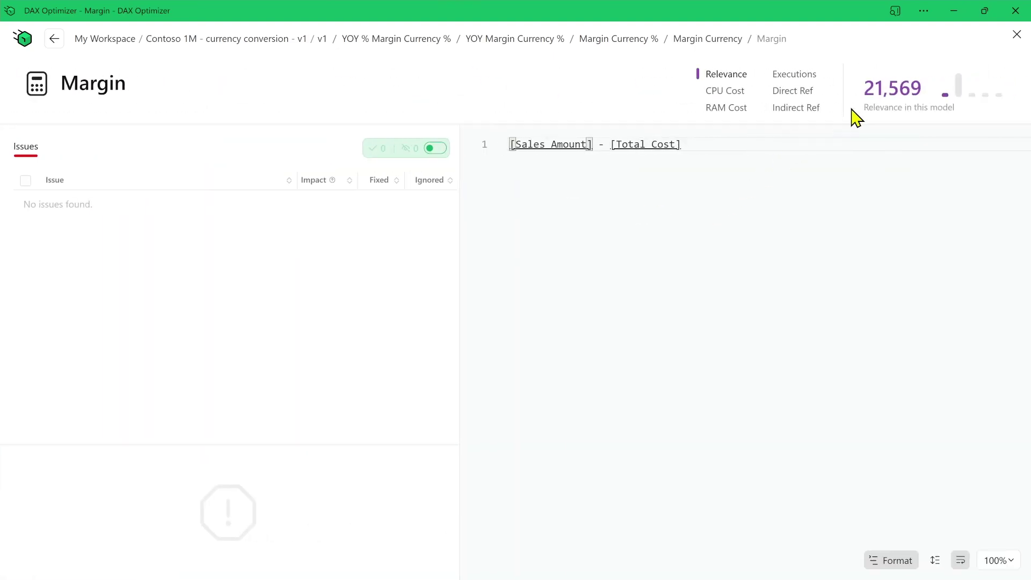
pyautogui.click(715, 144)
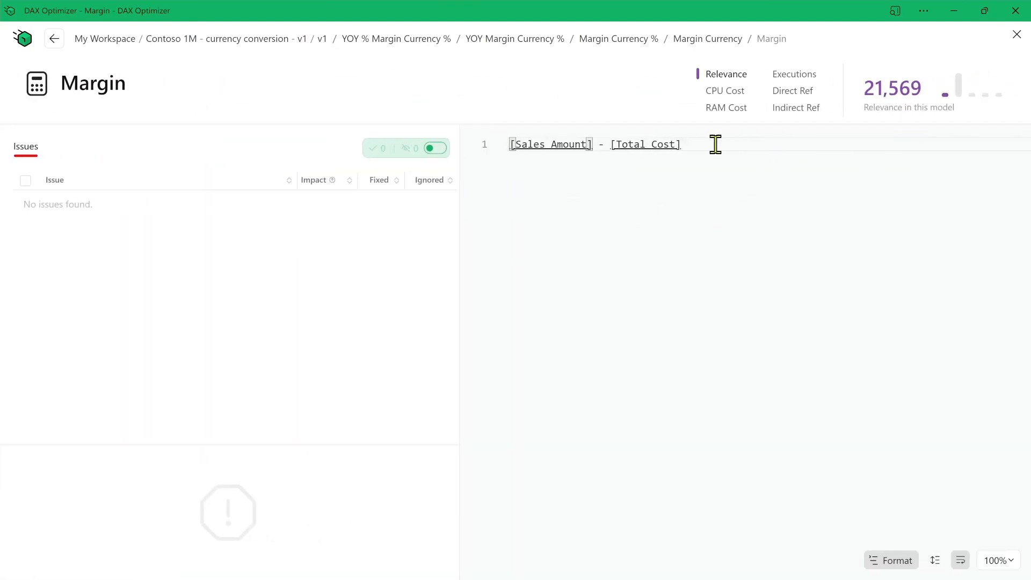
pyautogui.click(550, 144)
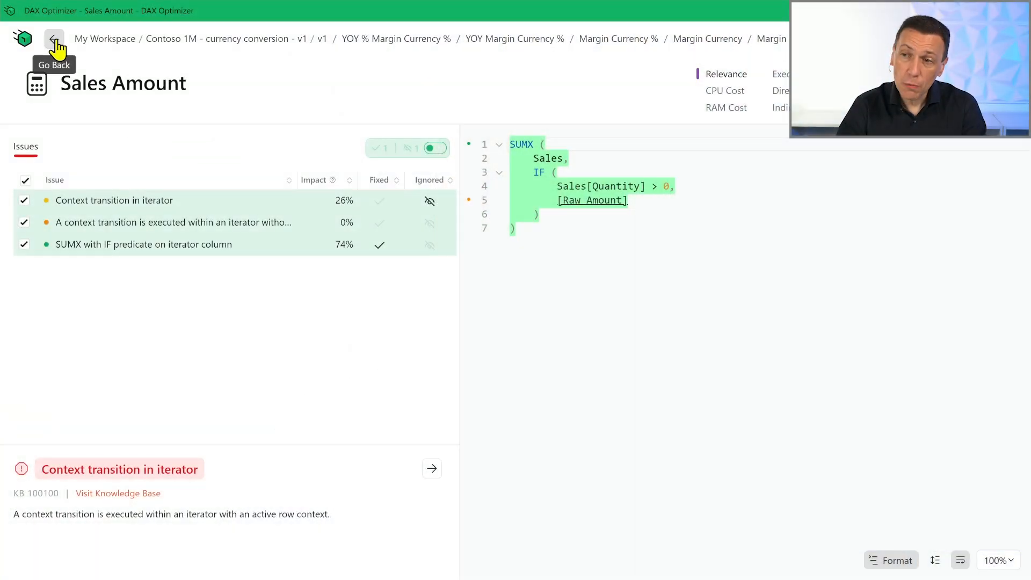
# Go back through the opened measures to the Measures list, now sorted by relevance
pyautogui.click(54, 39)
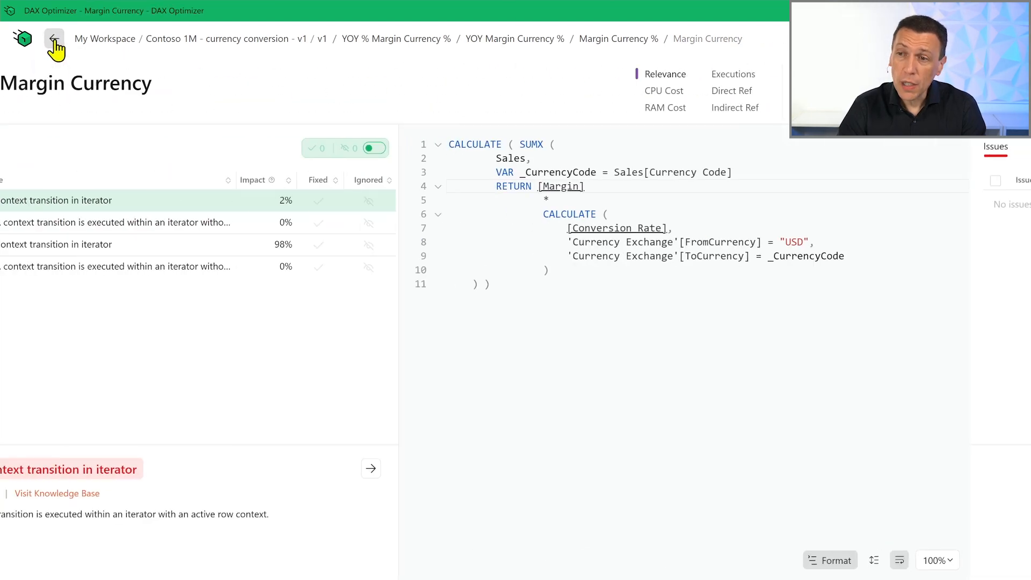
pyautogui.click(54, 39)
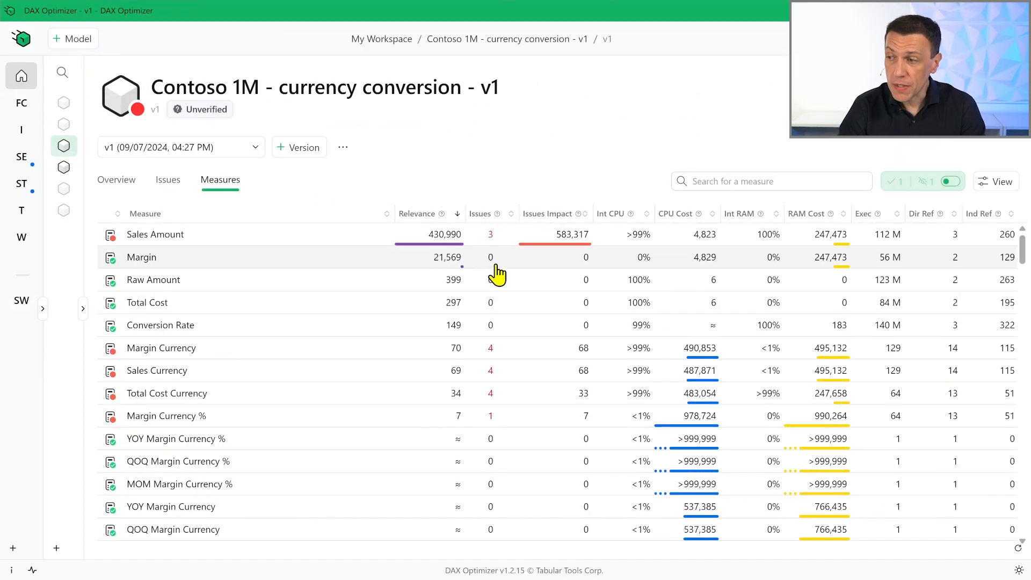
pyautogui.moveTo(502, 344)
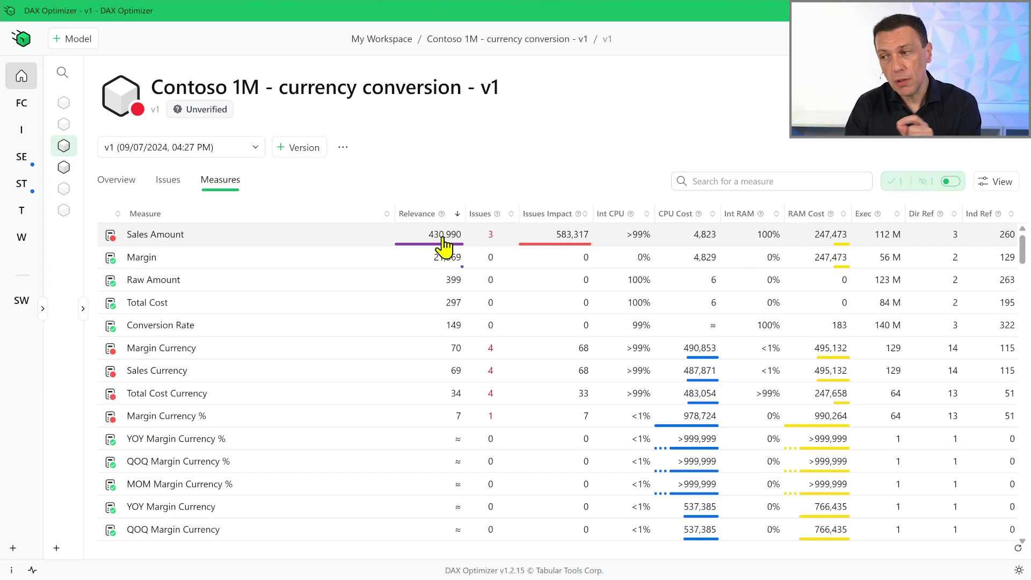
pyautogui.moveTo(417, 245)
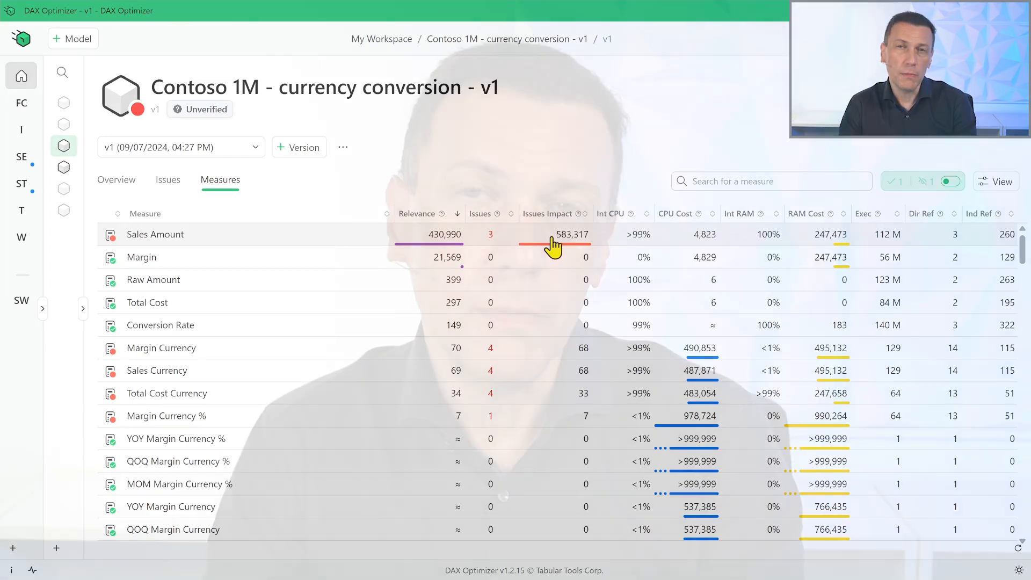
pyautogui.moveTo(492, 191)
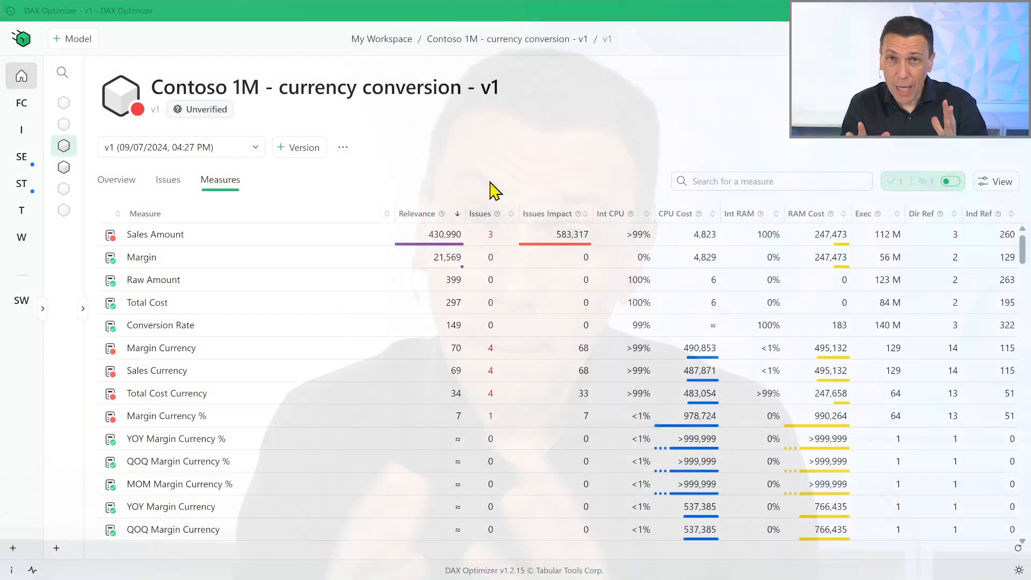